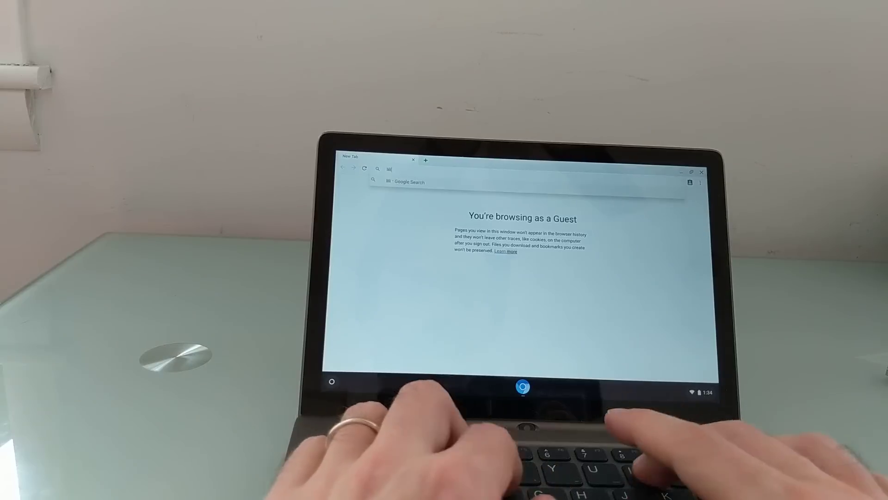
- Search for 'liliputing' and reach the One Mix 3 Yoga review video on YouTube
{"action": "type", "text": "liliputing"}
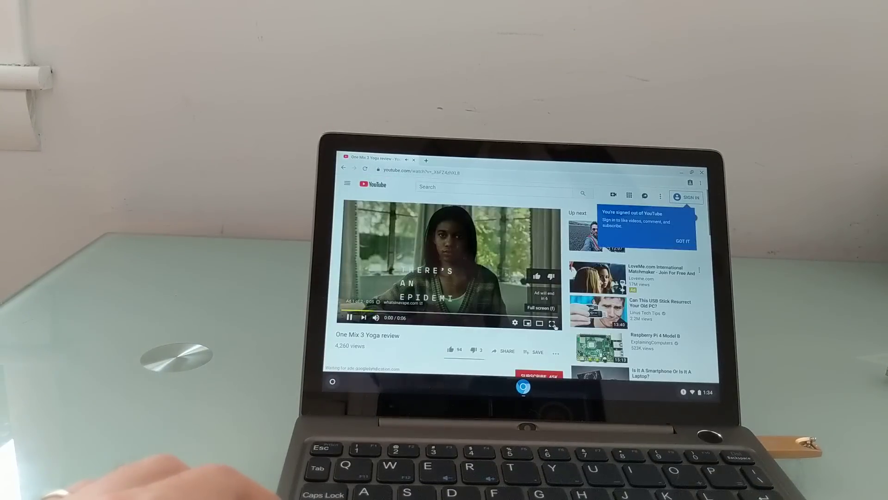
- Make the YouTube player fill the screen, where the ad shows 'mail.goo' being typed
{"action": "left_click", "coordinate": [552, 323]}
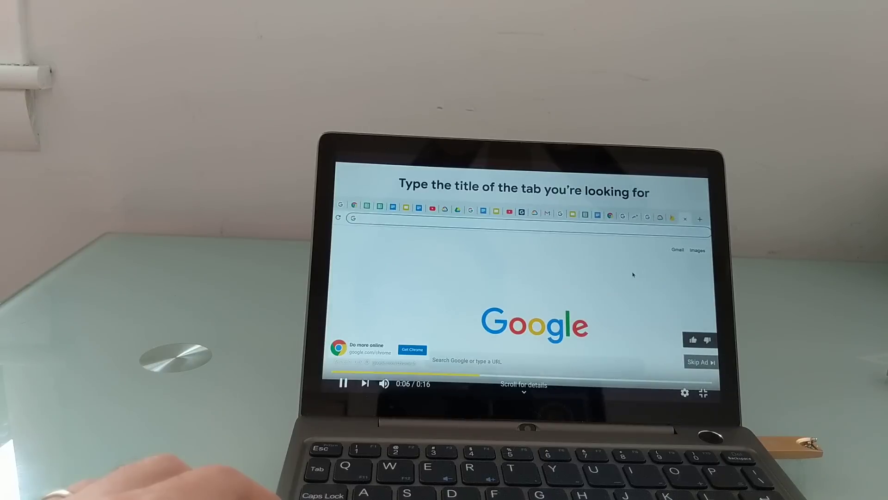
{"action": "type", "text": "mail.google.com/mail/u/0/"}
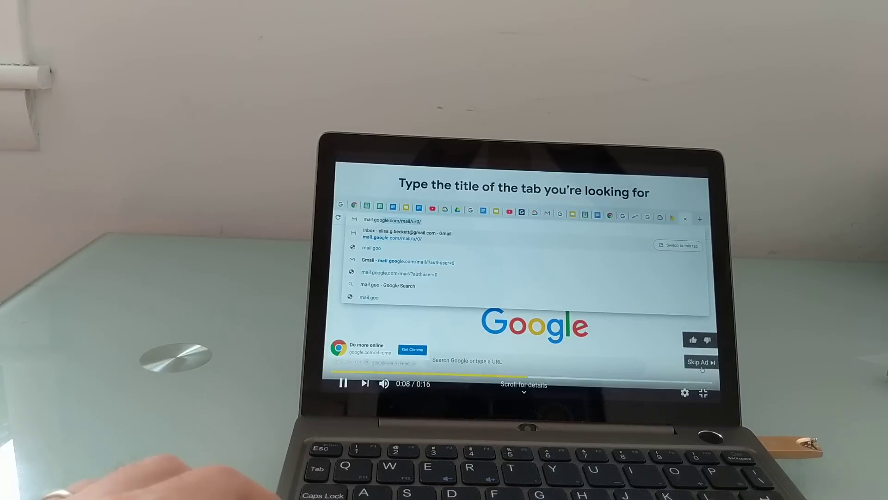